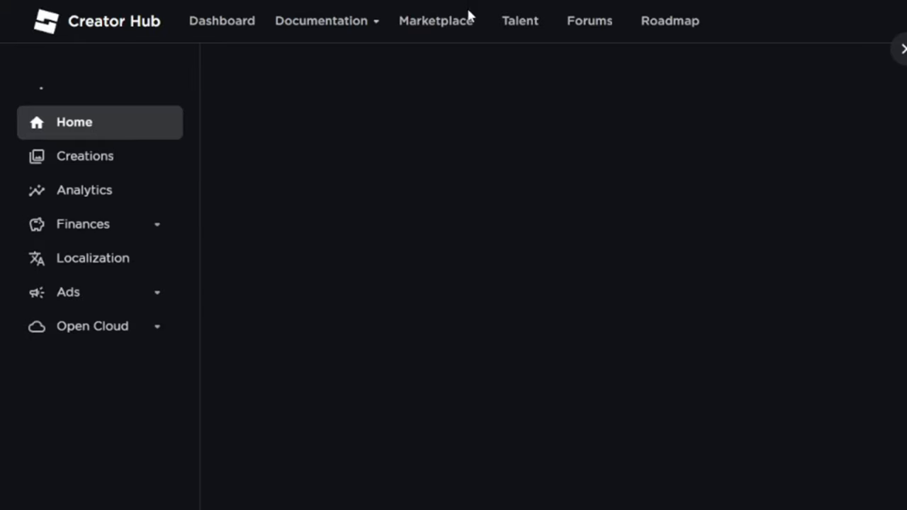
# Reach the Decal upload form via Creations and Development Items, then switch to Photopea.
pyautogui.click(320, 21)
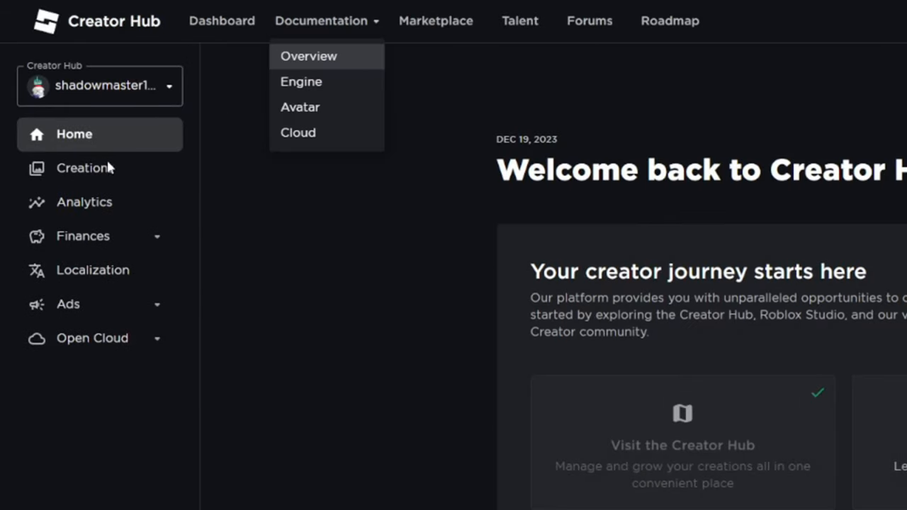
pyautogui.click(85, 168)
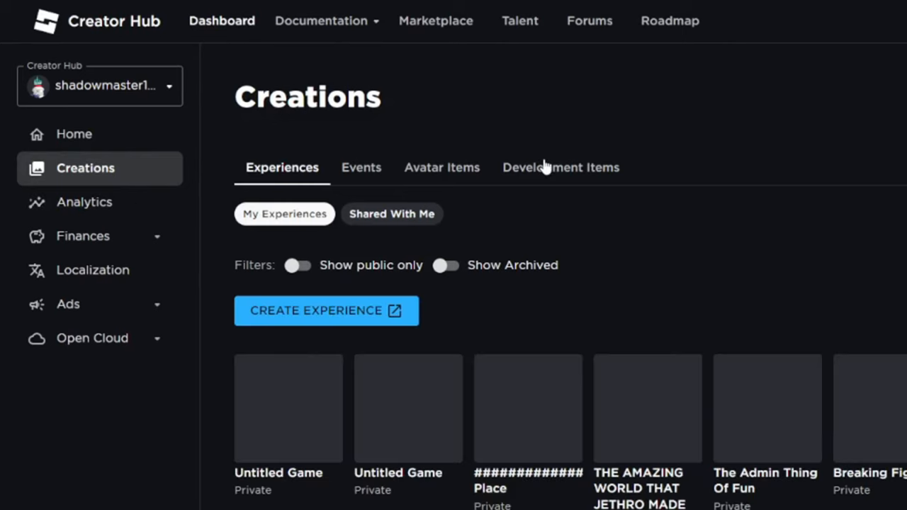
pyautogui.click(560, 168)
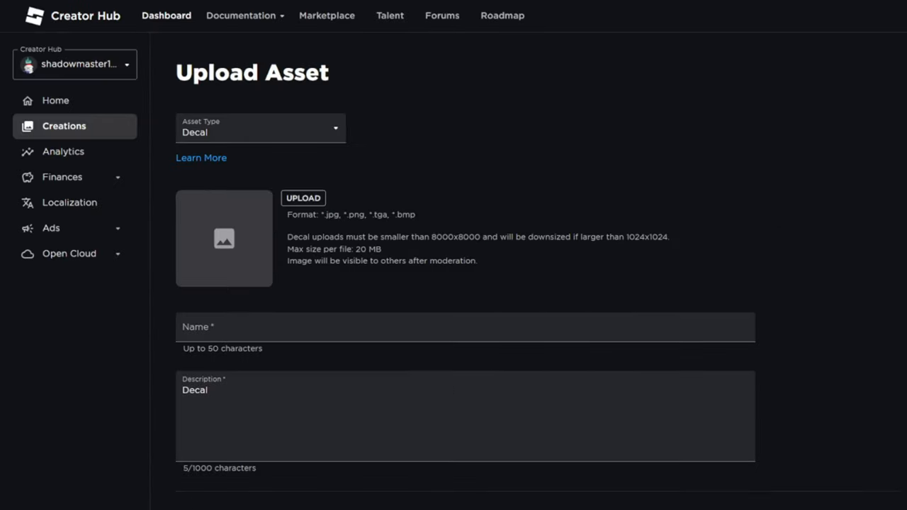
pyautogui.click(298, 5)
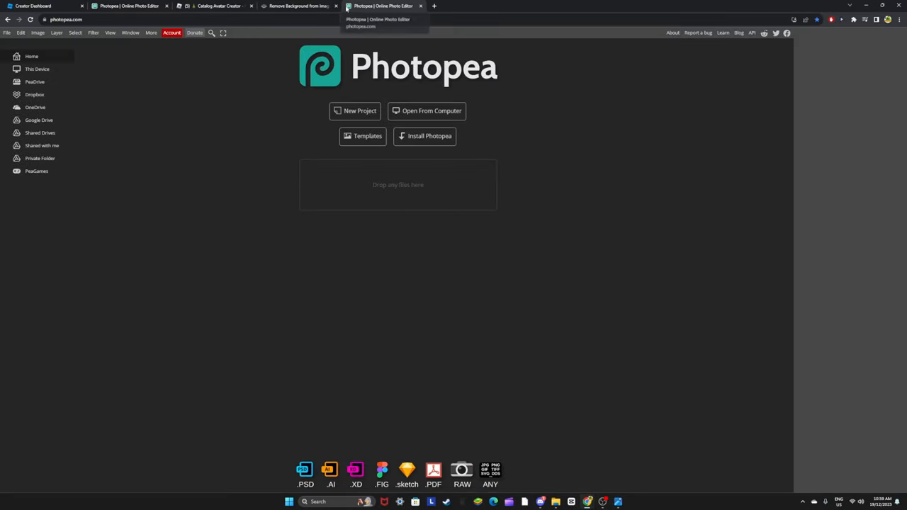
# Create an 800×800 transparent Photopea canvas filled with a royal blue background layer.
pyautogui.click(355, 110)
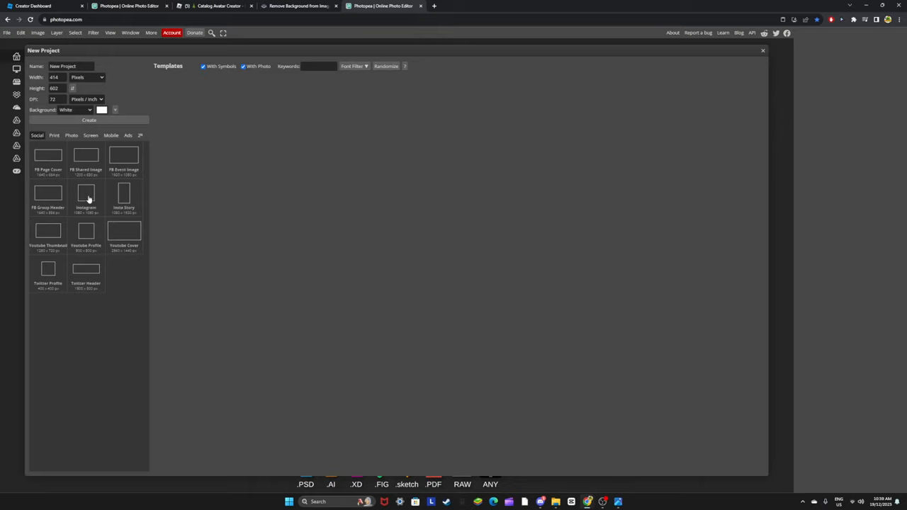
pyautogui.click(85, 238)
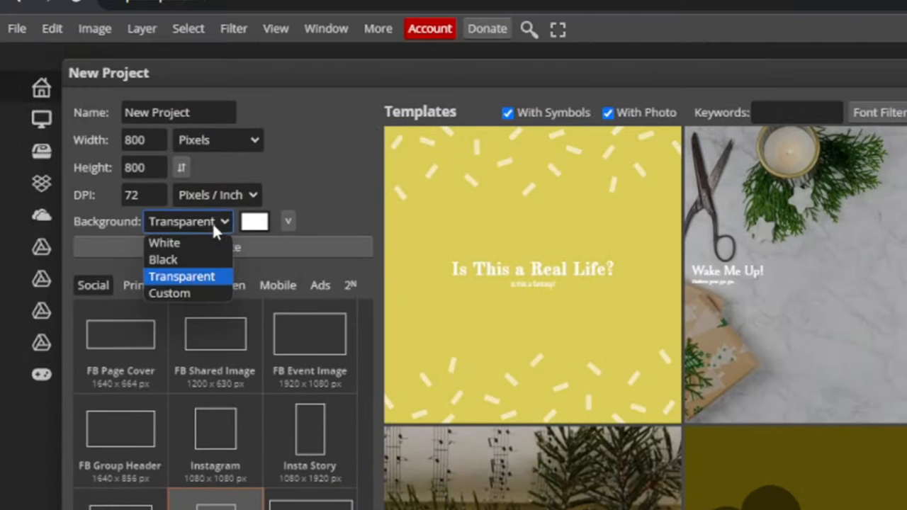
pyautogui.moveTo(195, 282)
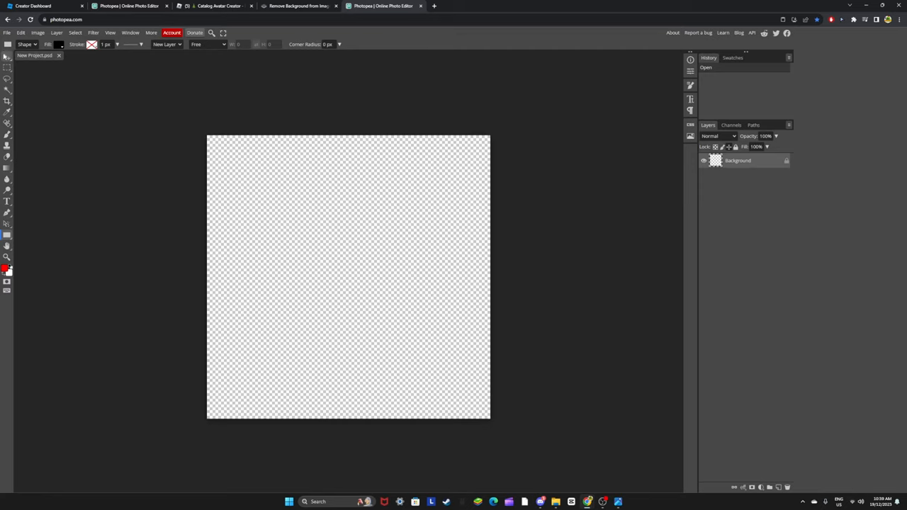
pyautogui.click(468, 6)
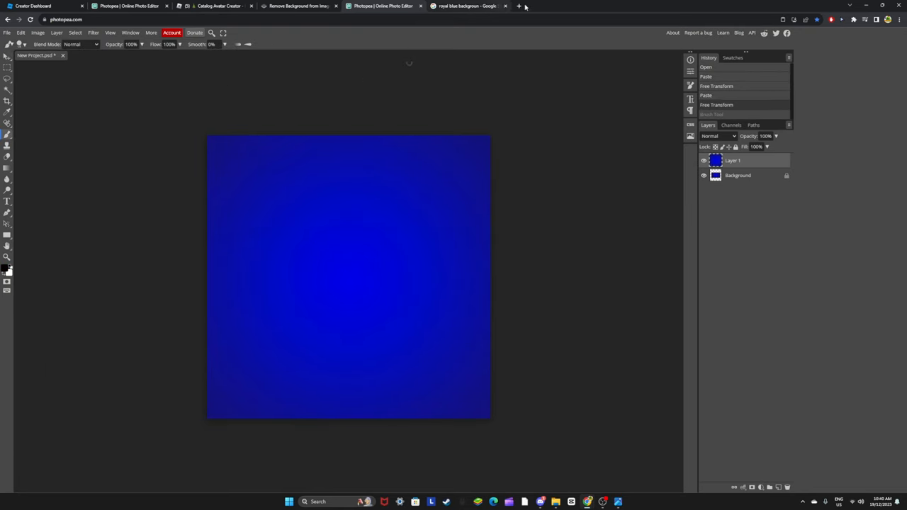
# Open Sketchpad in its own tab and select the Pen brush.
pyautogui.click(520, 6)
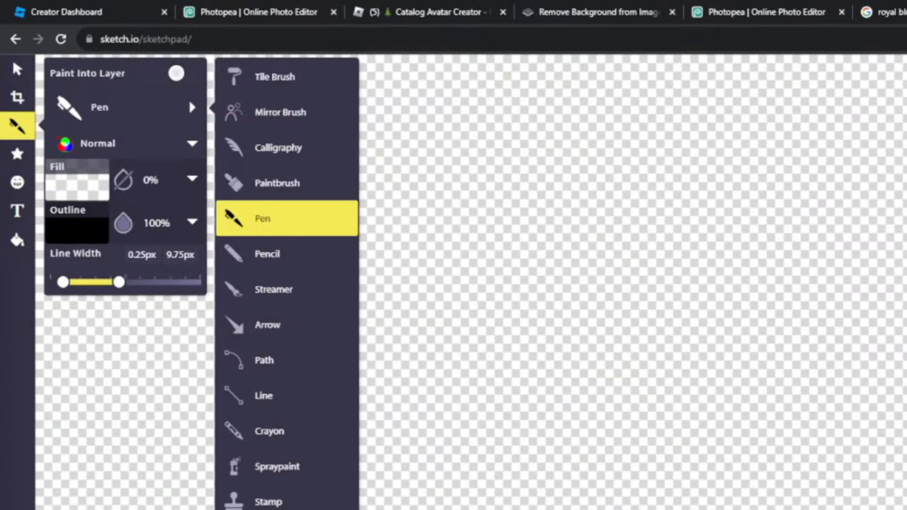
pyautogui.click(267, 253)
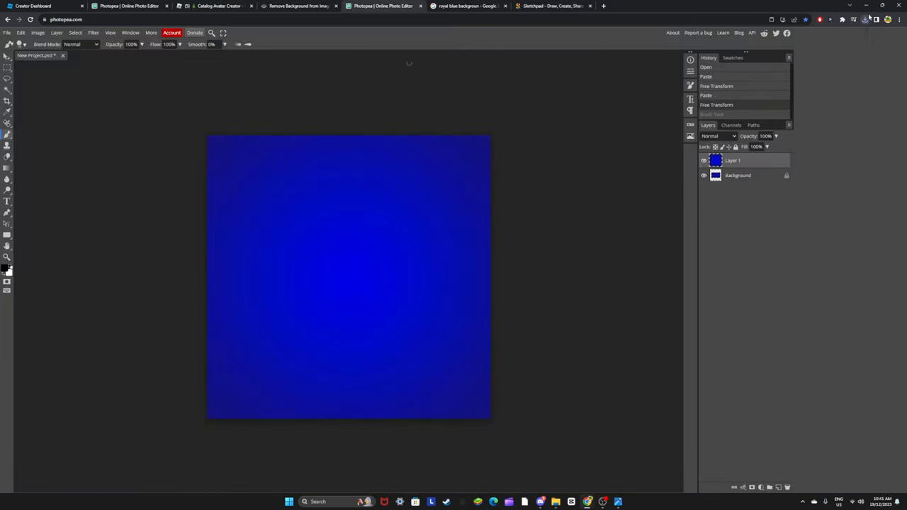
# Place the smiley drawing as a layer and enlarge it across the blue square.
pyautogui.click(865, 20)
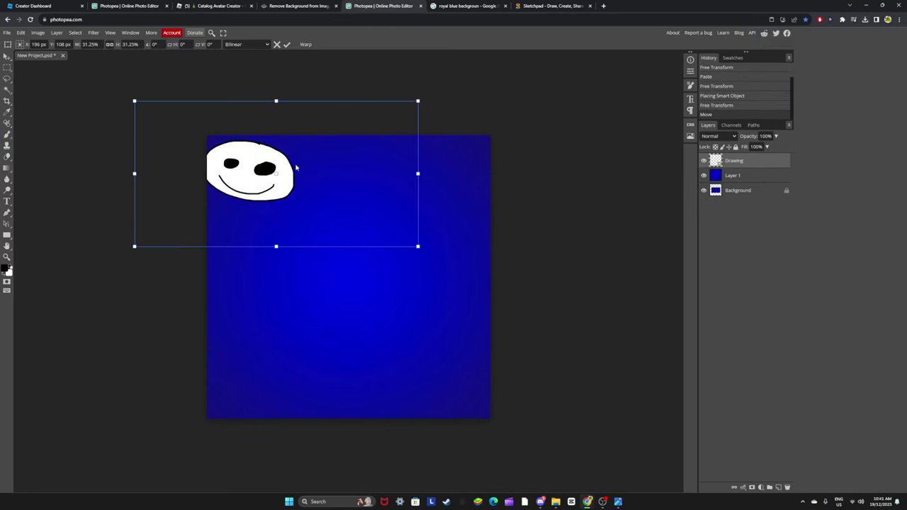
pyautogui.moveTo(419, 246); pyautogui.dragTo(521, 299)
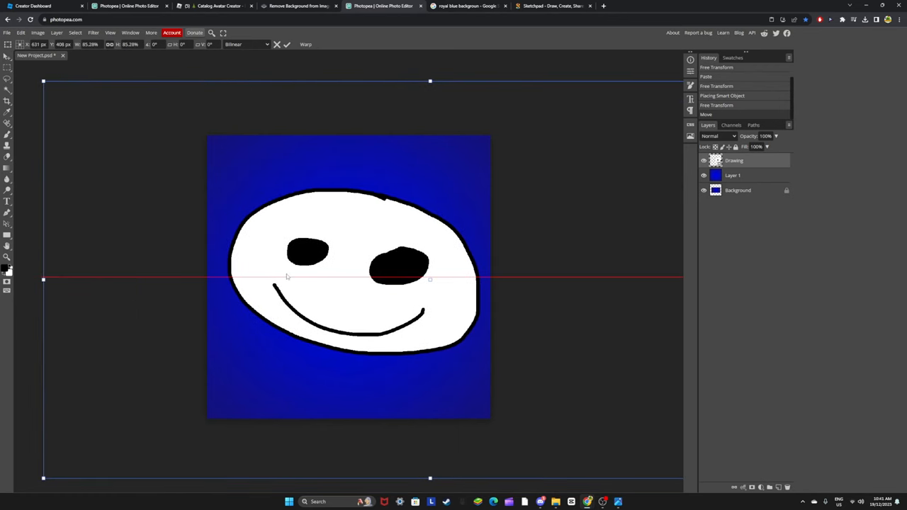
pyautogui.click(6, 33)
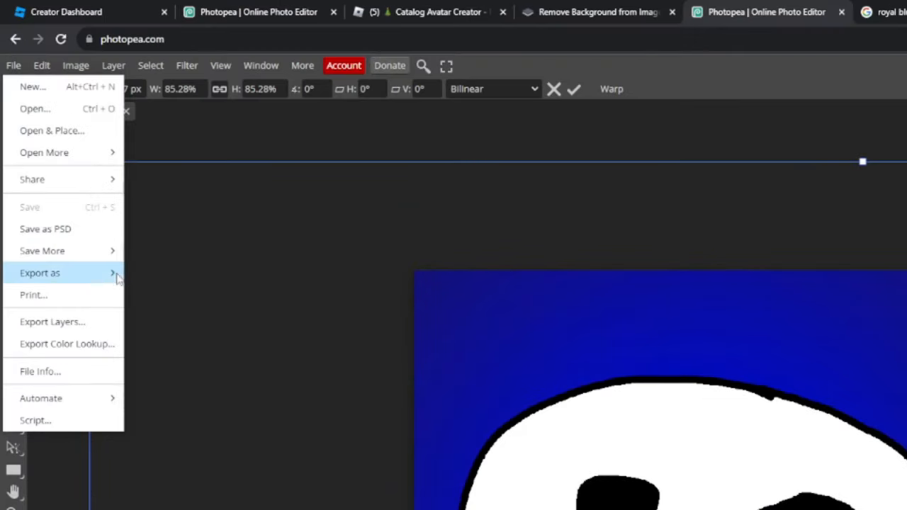
# Export the image as a PNG named 'tut' and return to the decal upload page.
pyautogui.click(39, 273)
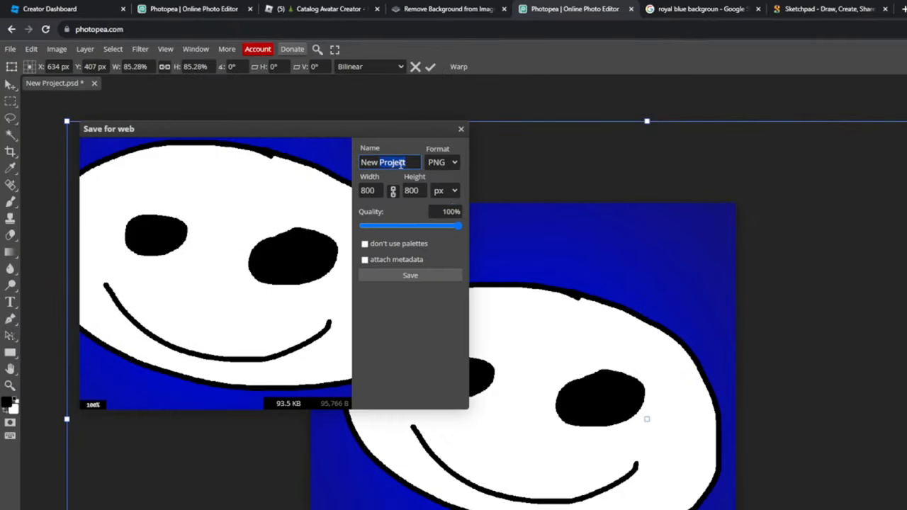
pyautogui.write('tut')
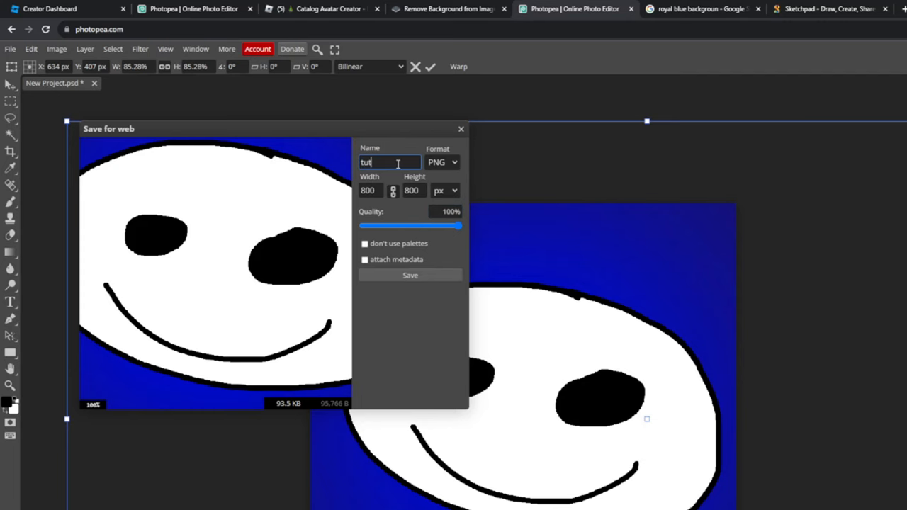
pyautogui.click(410, 275)
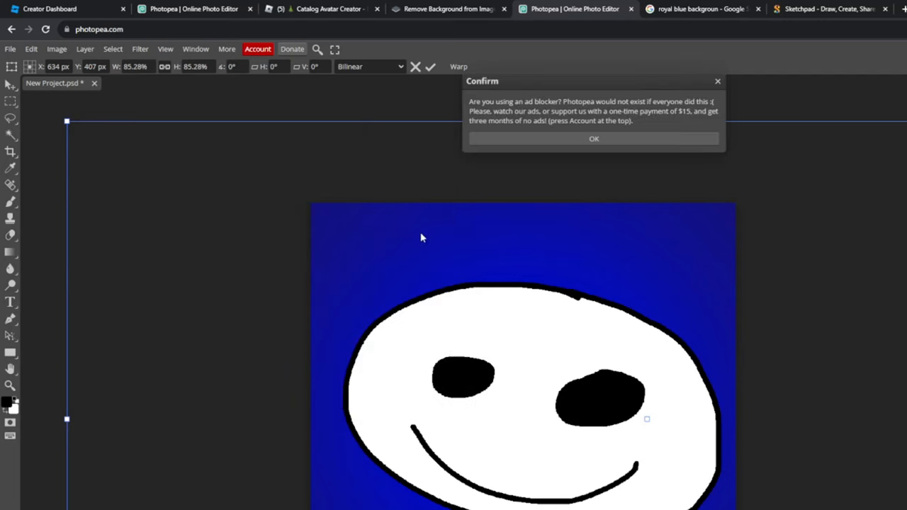
pyautogui.click(50, 9)
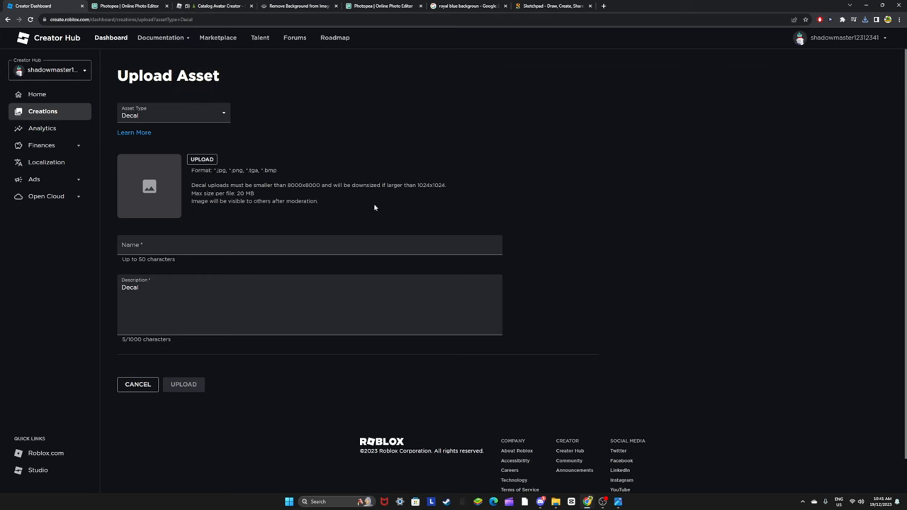
# Go fullscreen and load the tutorial drawing from Downloads into the upload form.
pyautogui.press('f11')
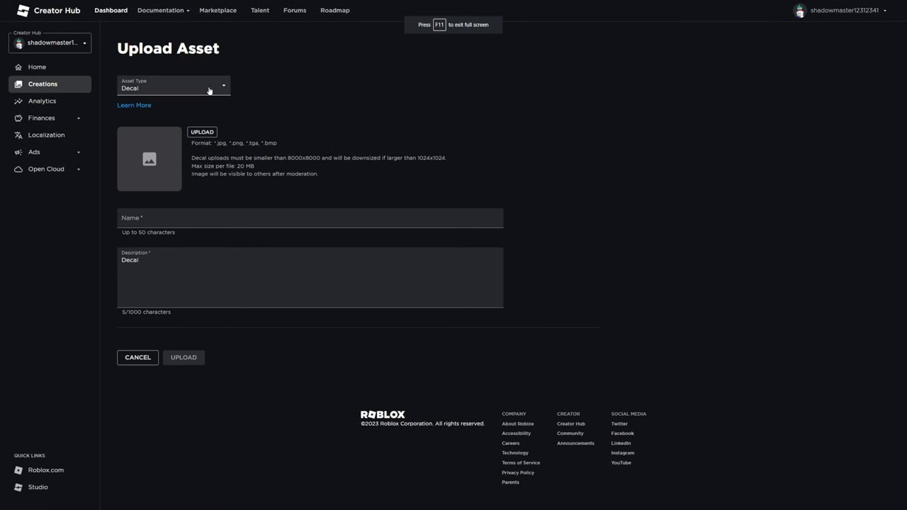
pyautogui.click(174, 85)
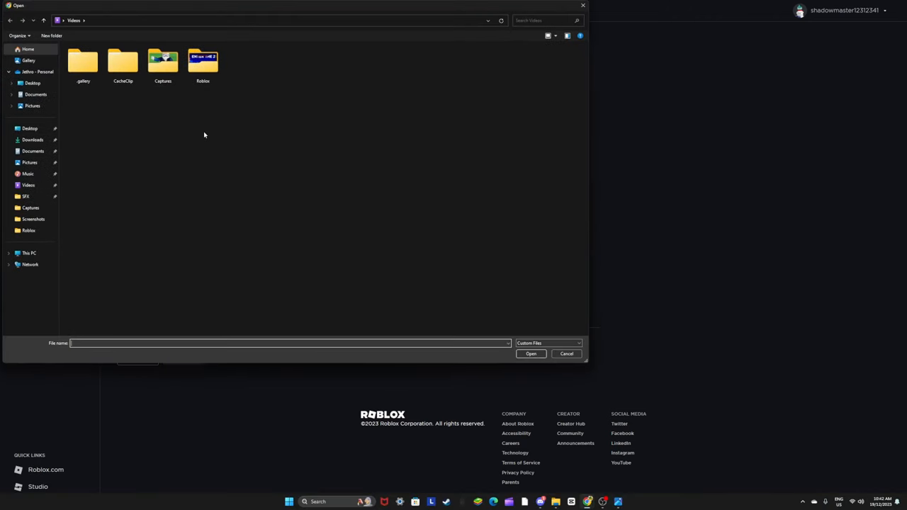
pyautogui.click(32, 139)
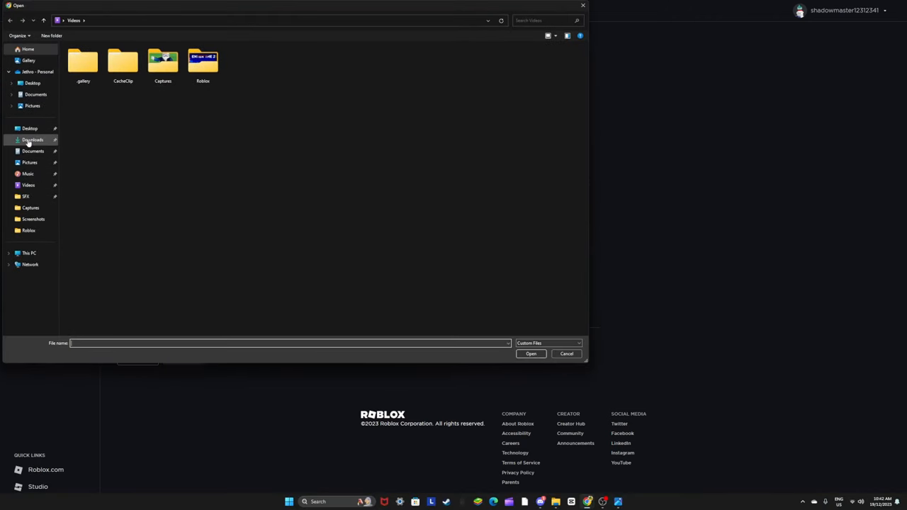
pyautogui.click(32, 140)
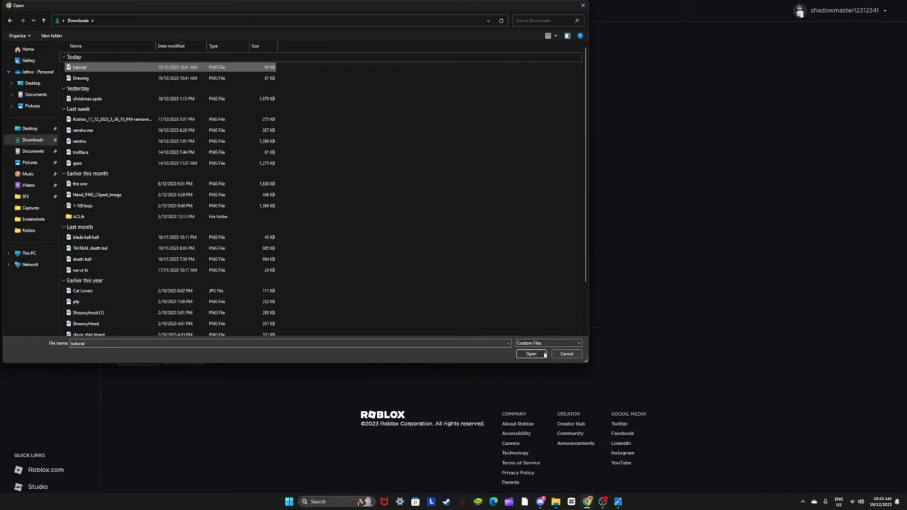
pyautogui.click(531, 354)
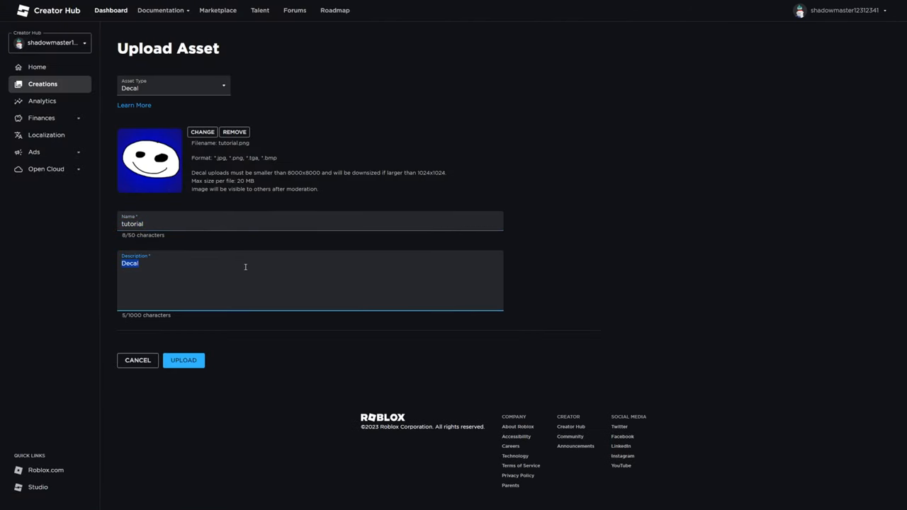
# Set the description to 'youtube tutorial' and submit the decal.
pyautogui.write('youtube tu')
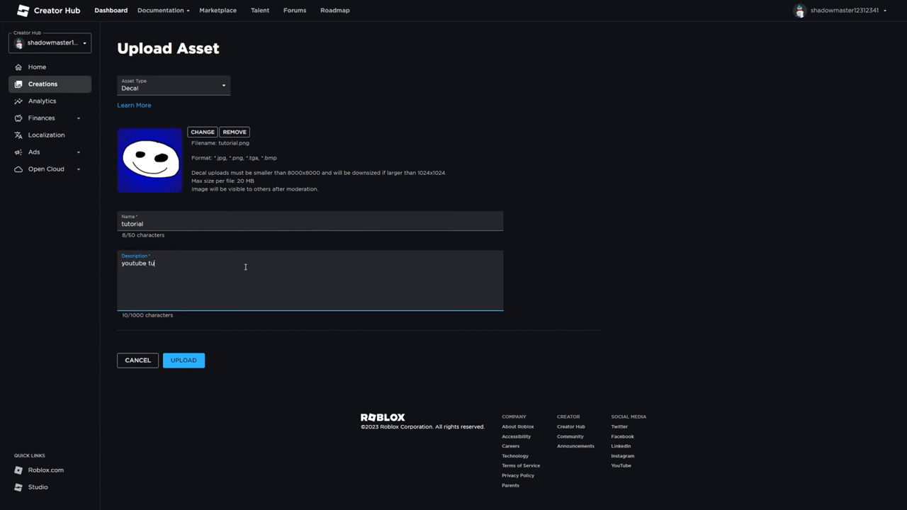
pyautogui.write('torial')
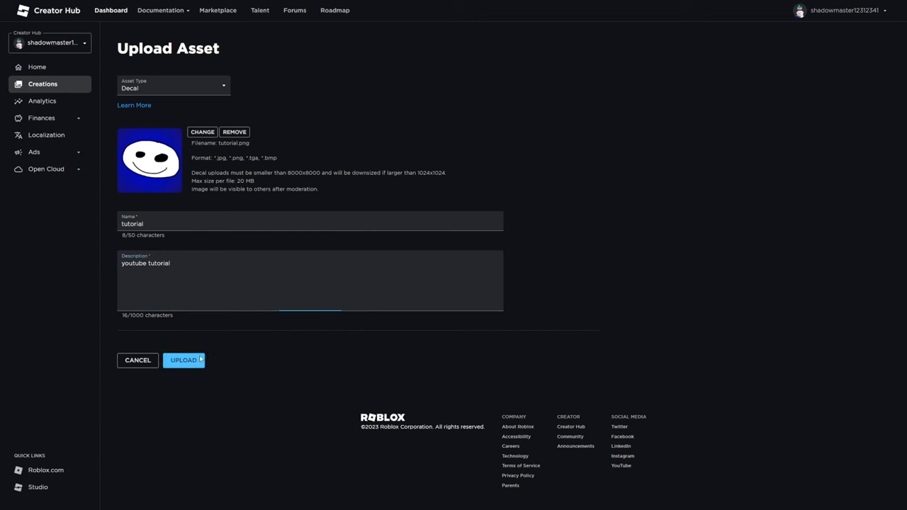
pyautogui.click(183, 360)
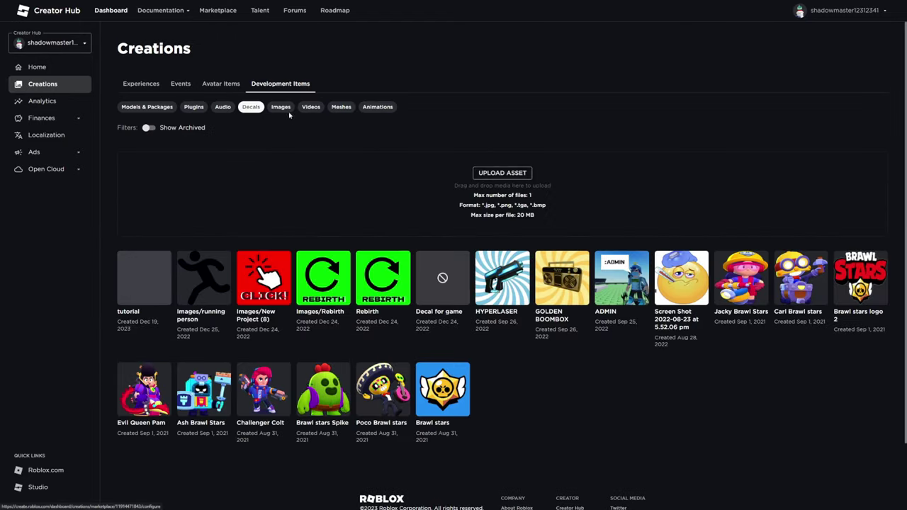
# Filter Development Items to Images and open the tutorial image's library page.
pyautogui.click(280, 107)
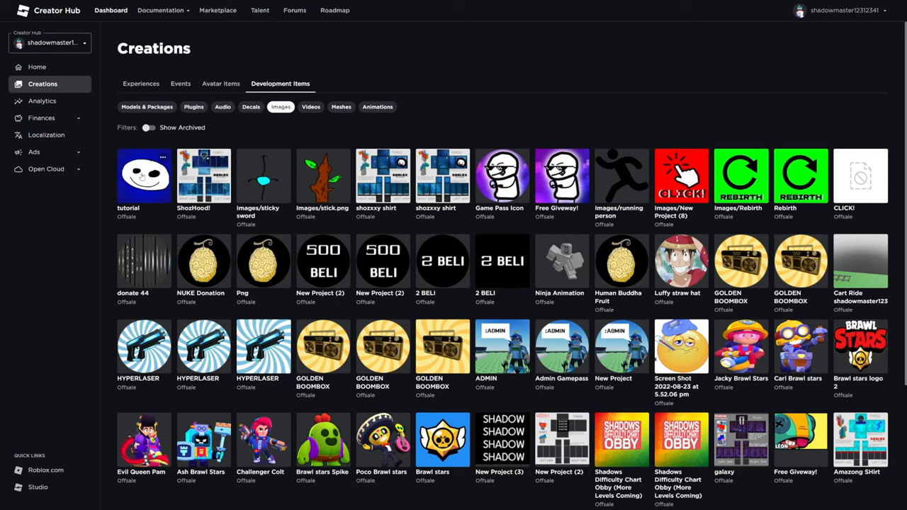
pyautogui.click(143, 176)
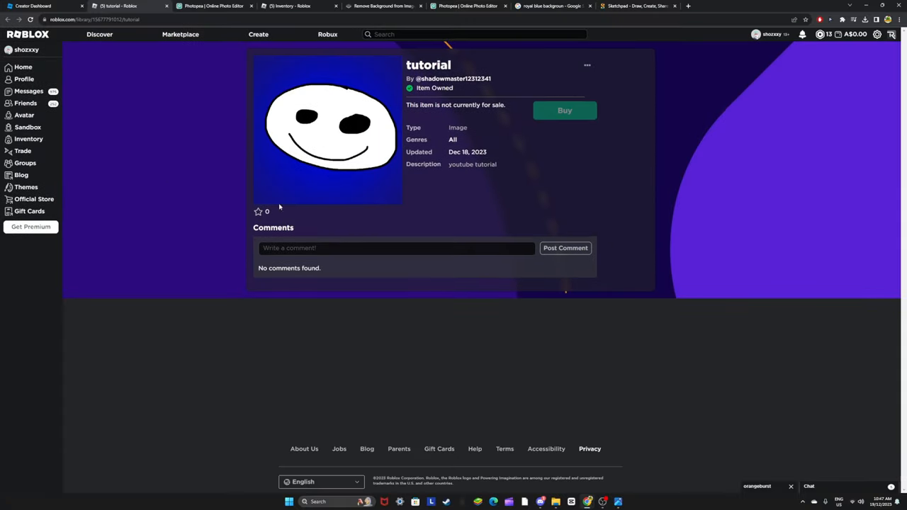
pyautogui.click(92, 19)
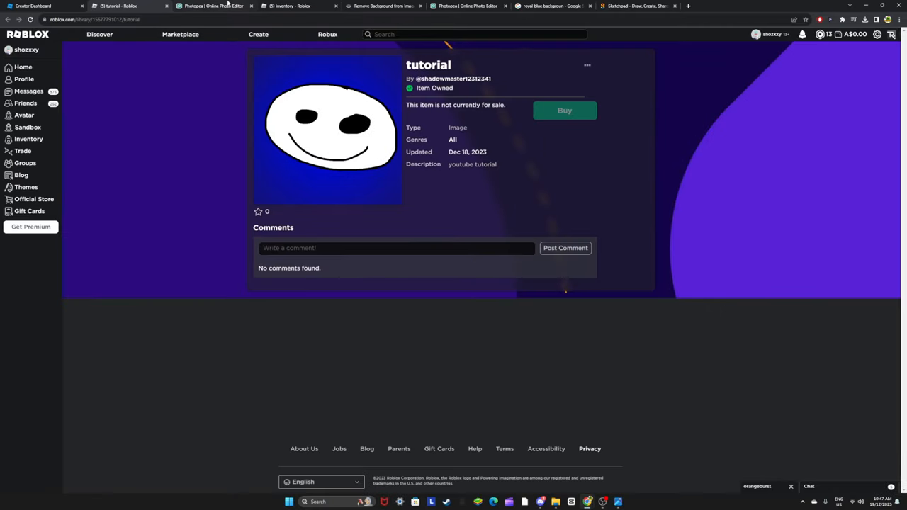
pyautogui.click(28, 138)
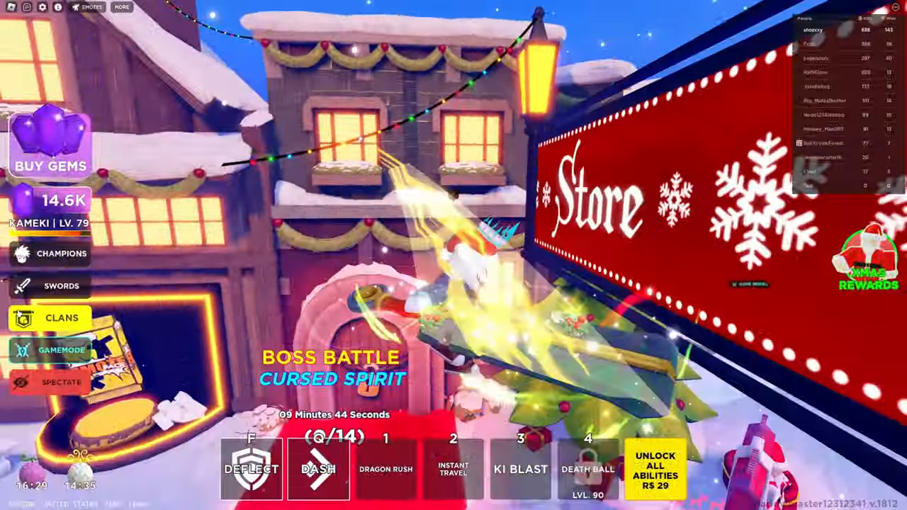
pyautogui.click(62, 317)
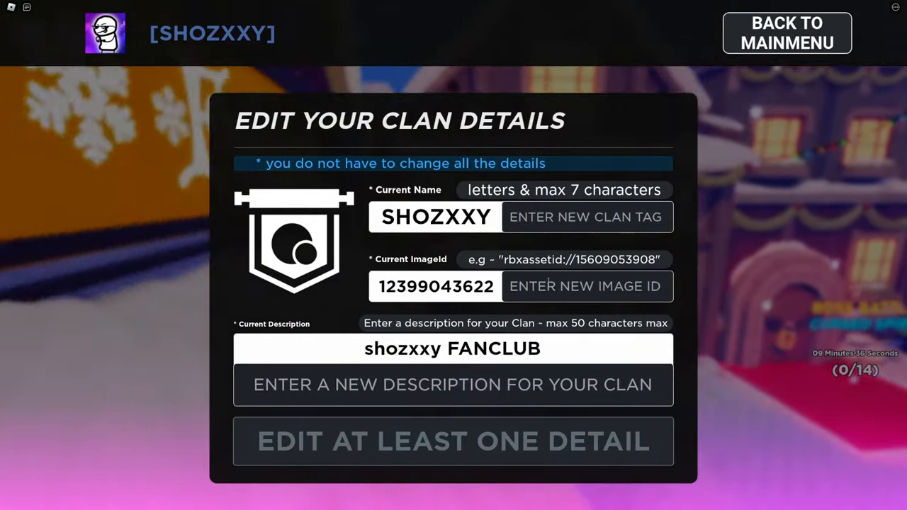
pyautogui.write('15677791012')
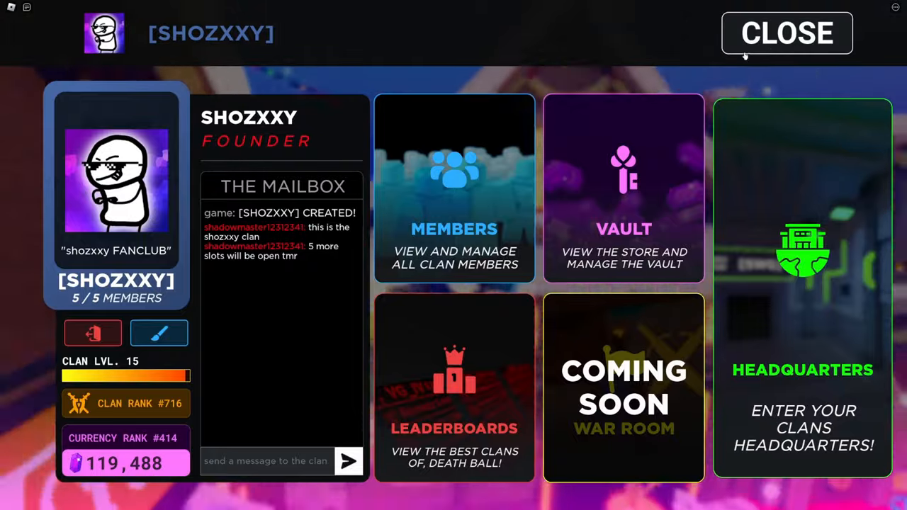
# Buy +5 clan member slots from the vault for 75,000 gems.
pyautogui.click(786, 33)
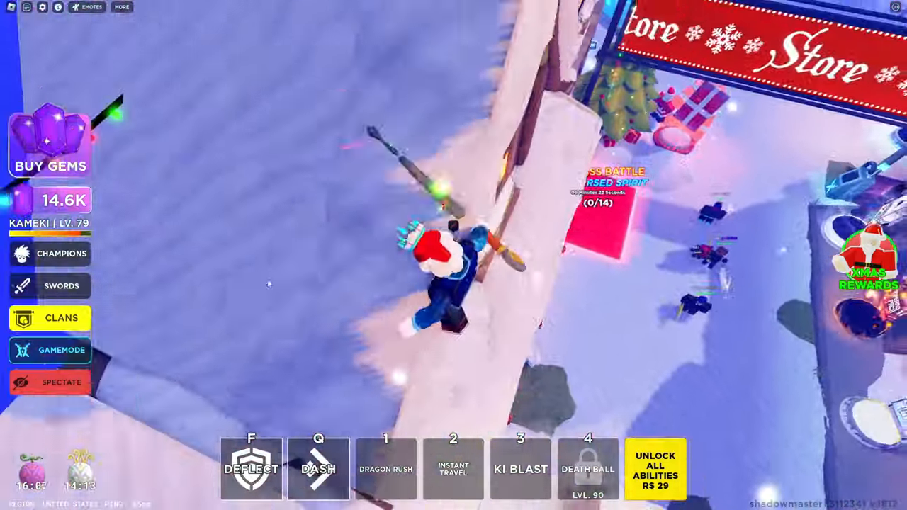
pyautogui.click(49, 317)
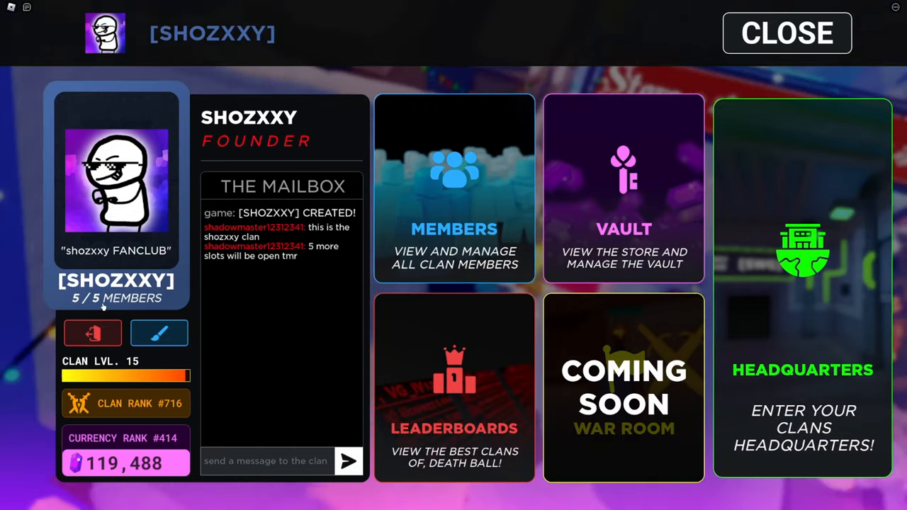
pyautogui.click(623, 189)
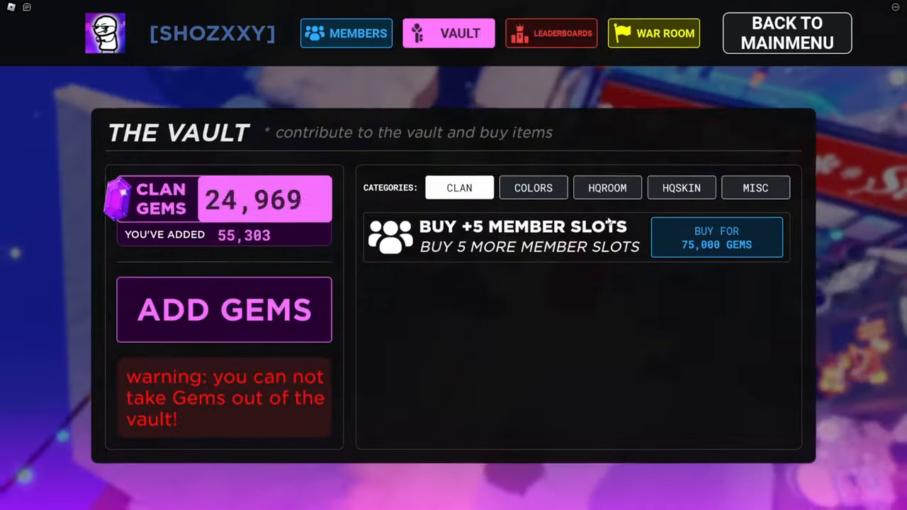
pyautogui.click(716, 237)
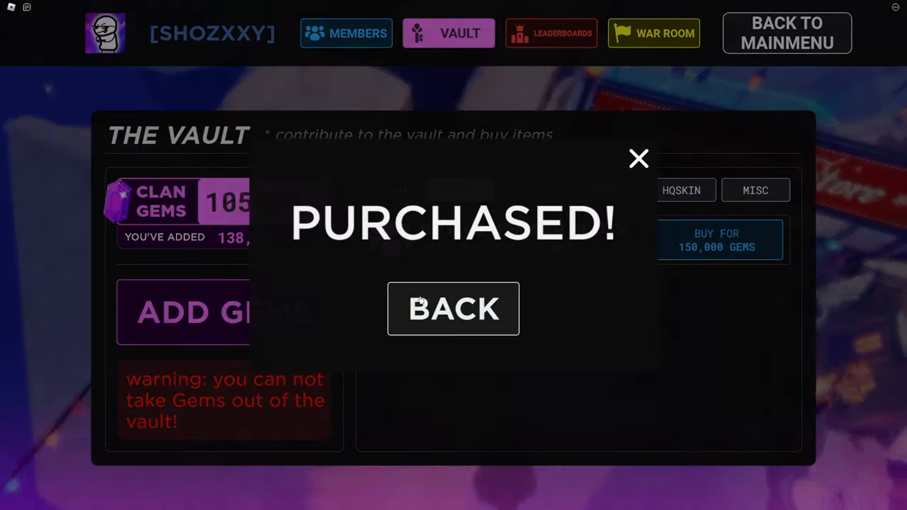
pyautogui.click(453, 308)
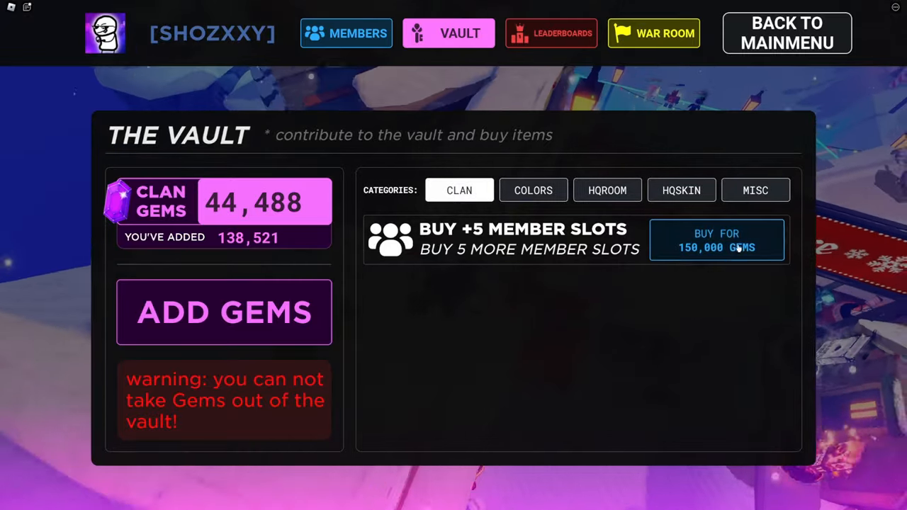
pyautogui.click(346, 33)
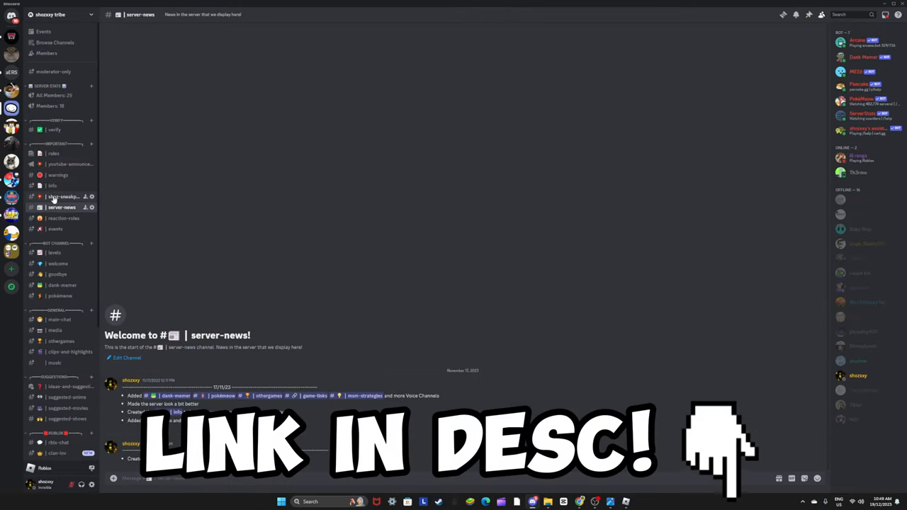
# Browse the Discord #rules channel and type a join message in #clan-inv.
pyautogui.click(53, 153)
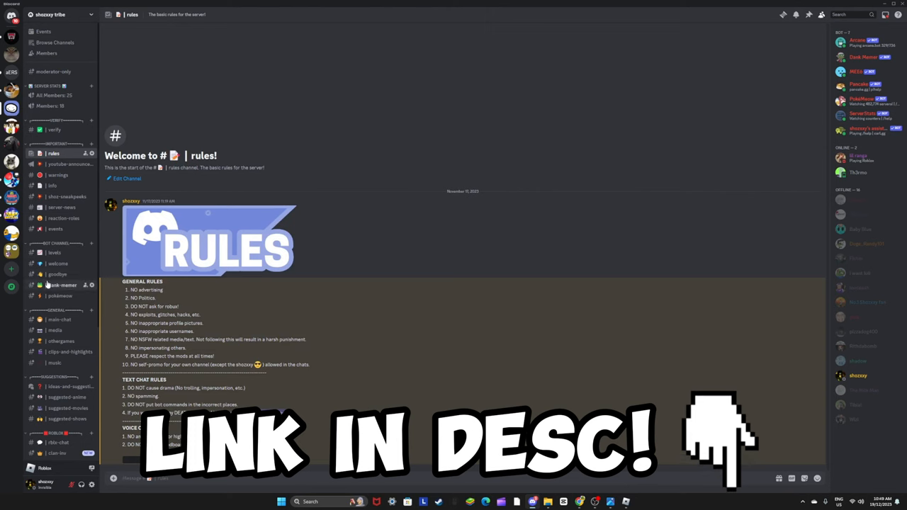
pyautogui.scroll(-3)
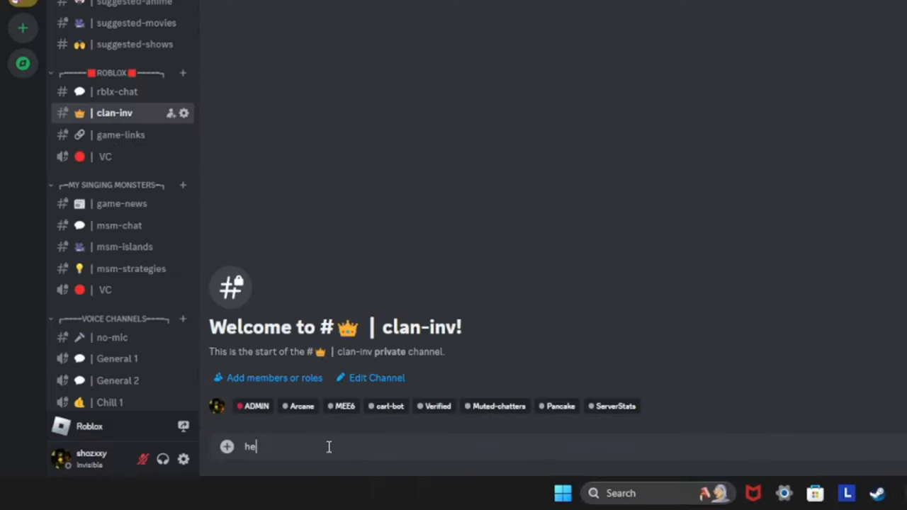
pyautogui.write('y i want to join t')
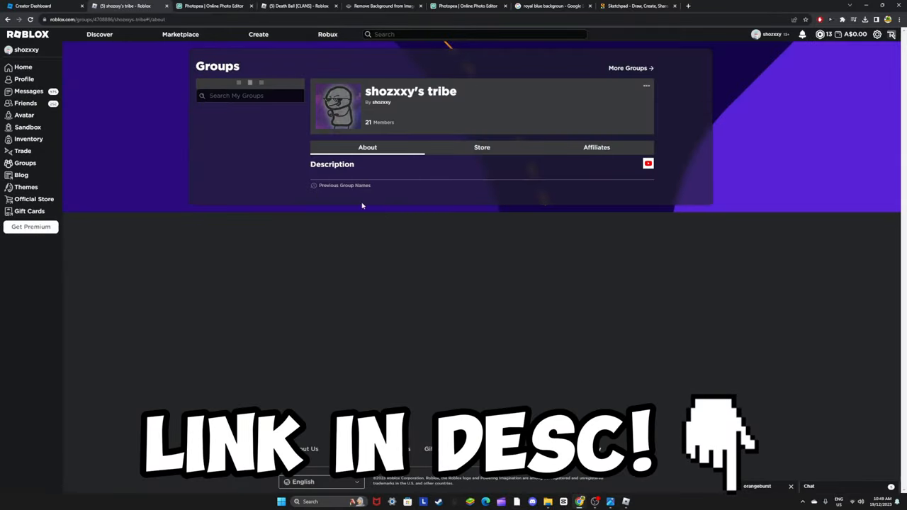
pyautogui.scroll(-3)
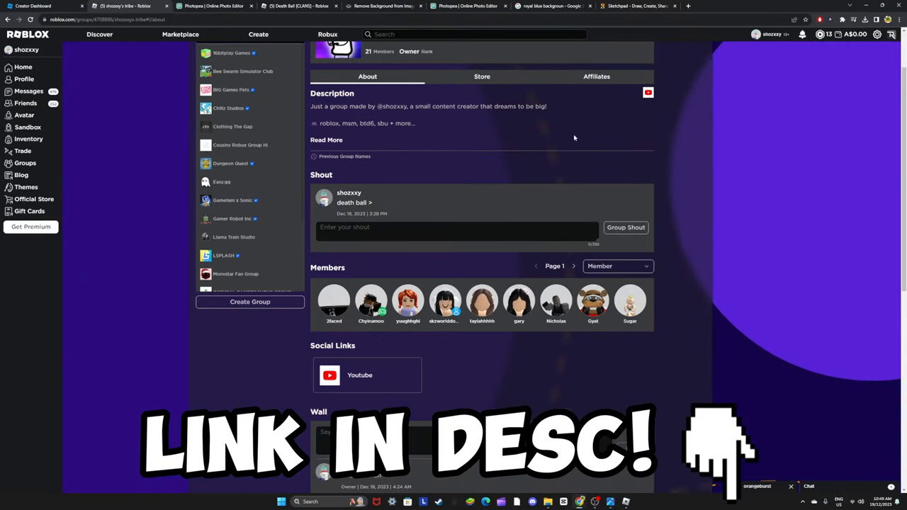